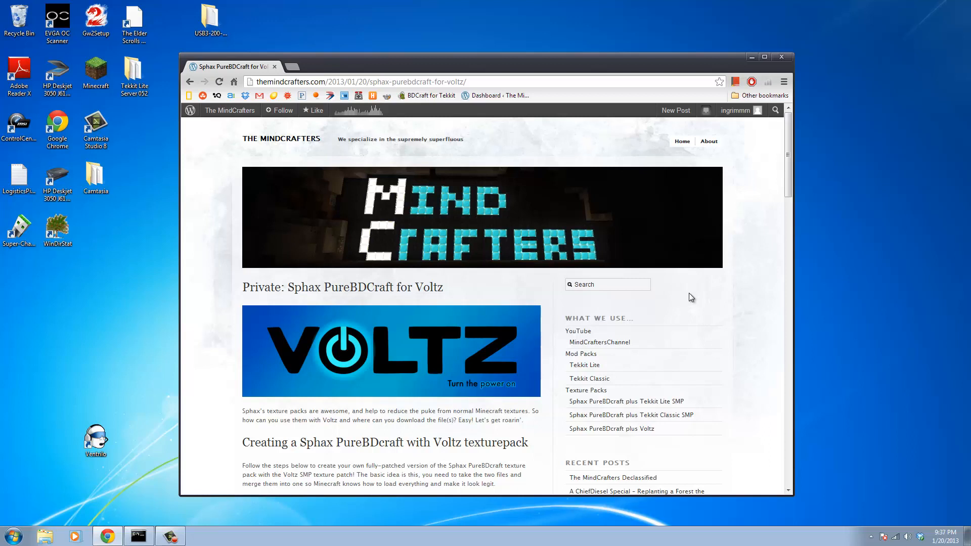
mouse_move(657, 273)
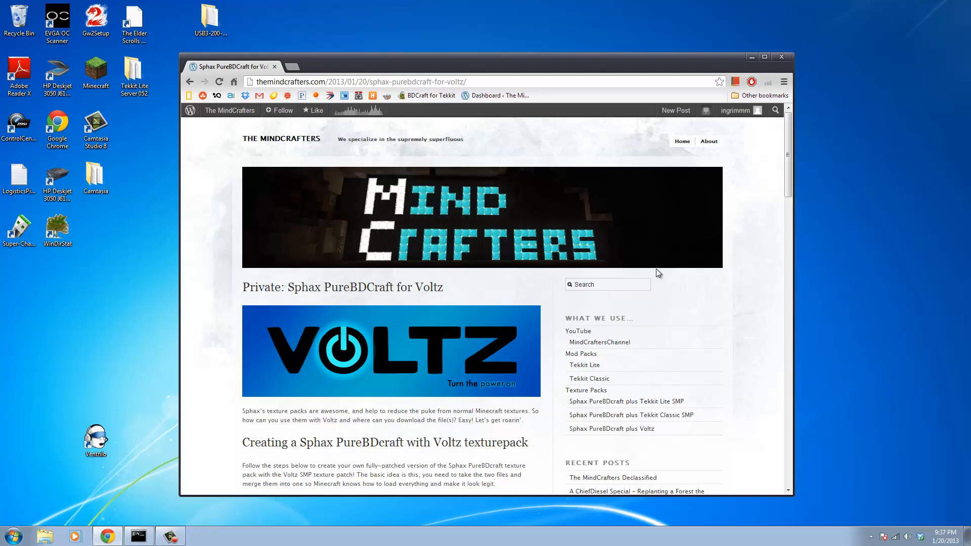
- Scroll through The MindCrafters Voltz guide to read its full step list
scroll(down, 3)
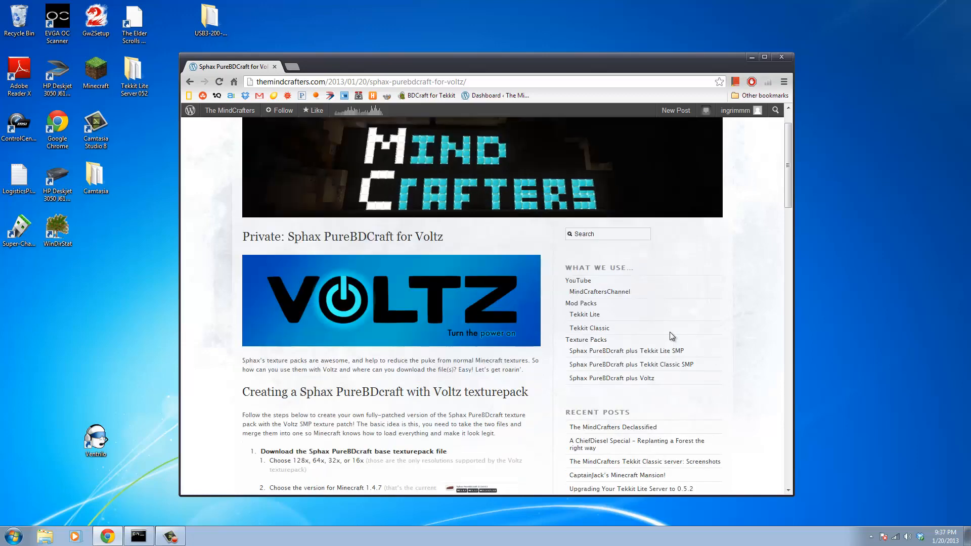
mouse_move(593, 386)
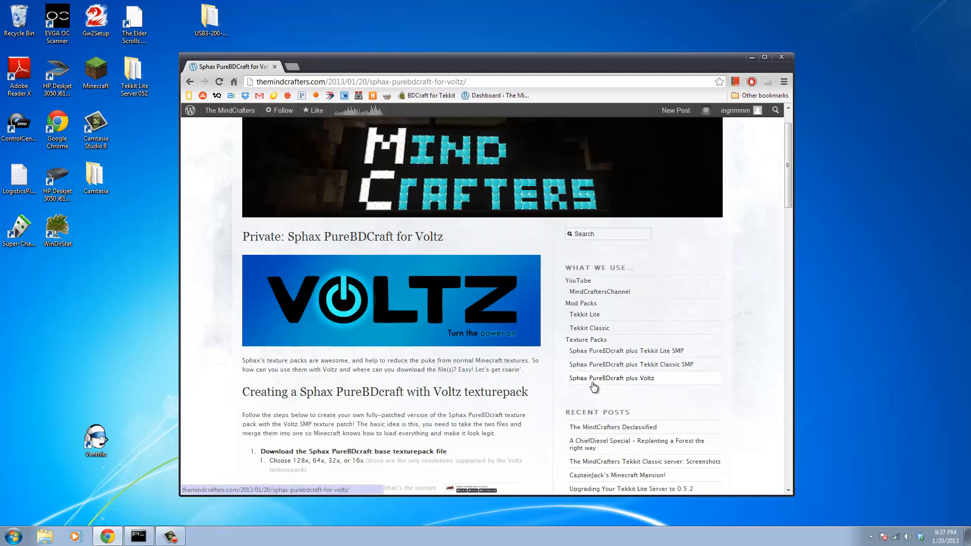
mouse_move(591, 351)
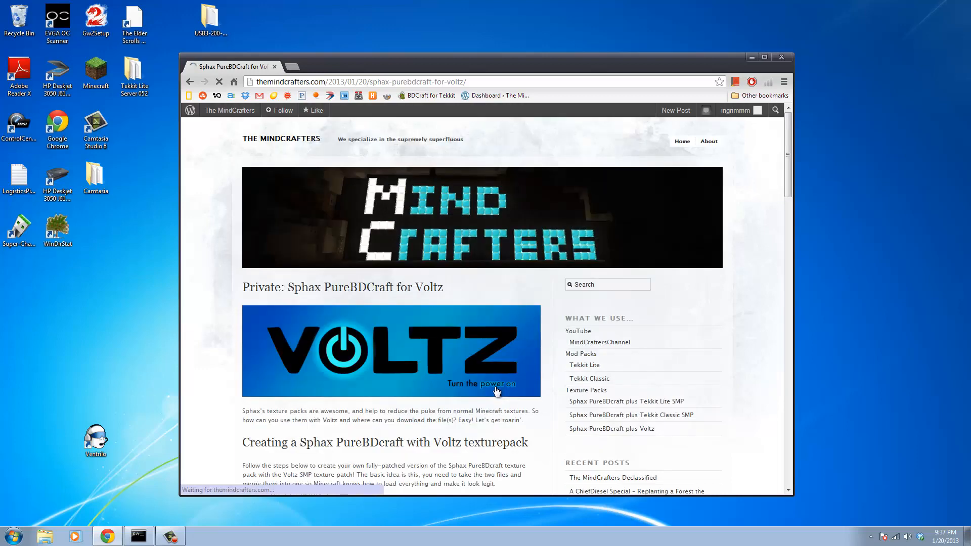
scroll(down, 3)
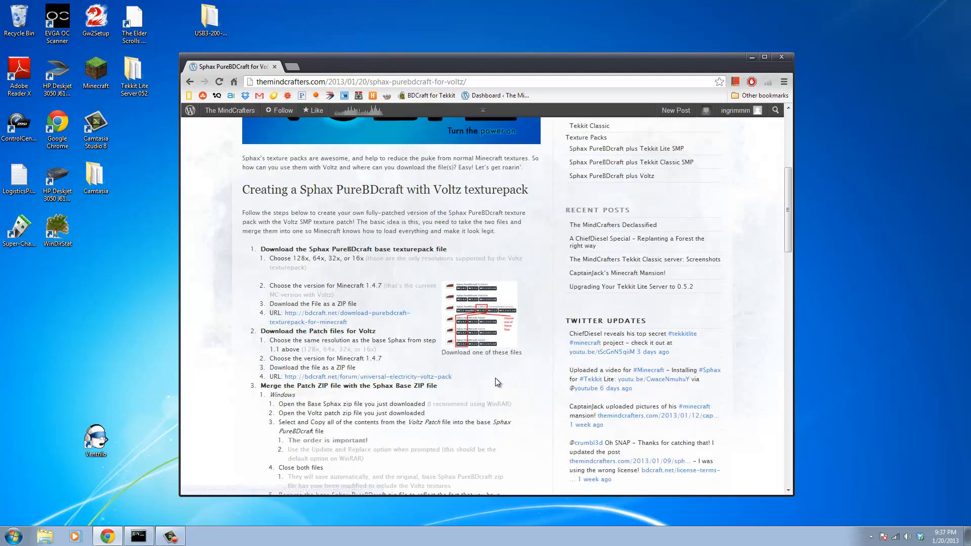
scroll(down, 3)
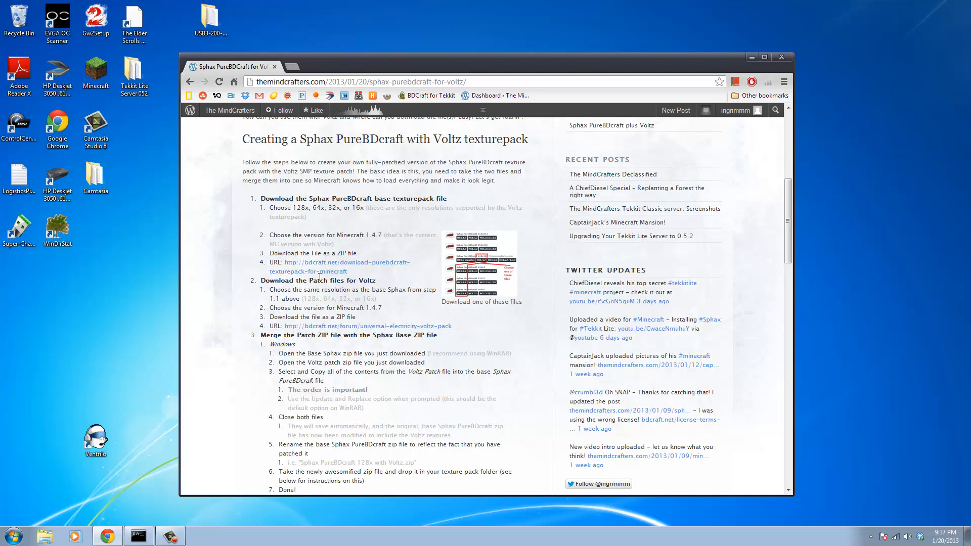
mouse_move(328, 272)
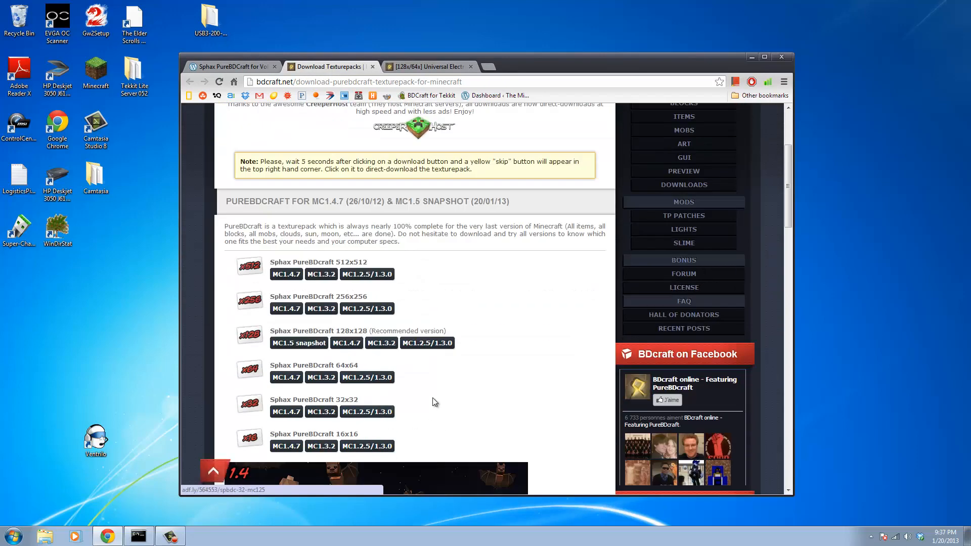
mouse_move(346, 343)
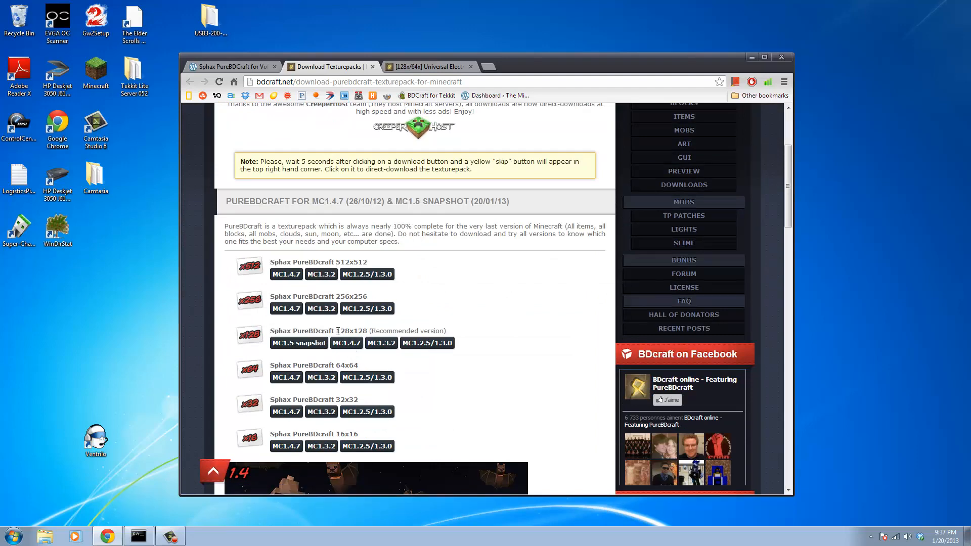
- Choose the MC1.4.7 download for Sphax PureBDcraft 128x128 on BDcraft
scroll(down, 3)
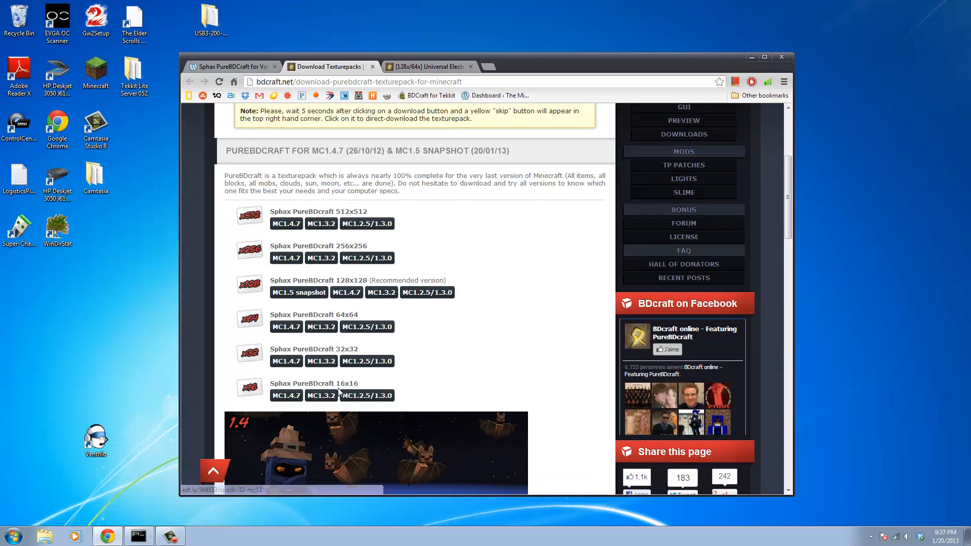
mouse_move(346, 292)
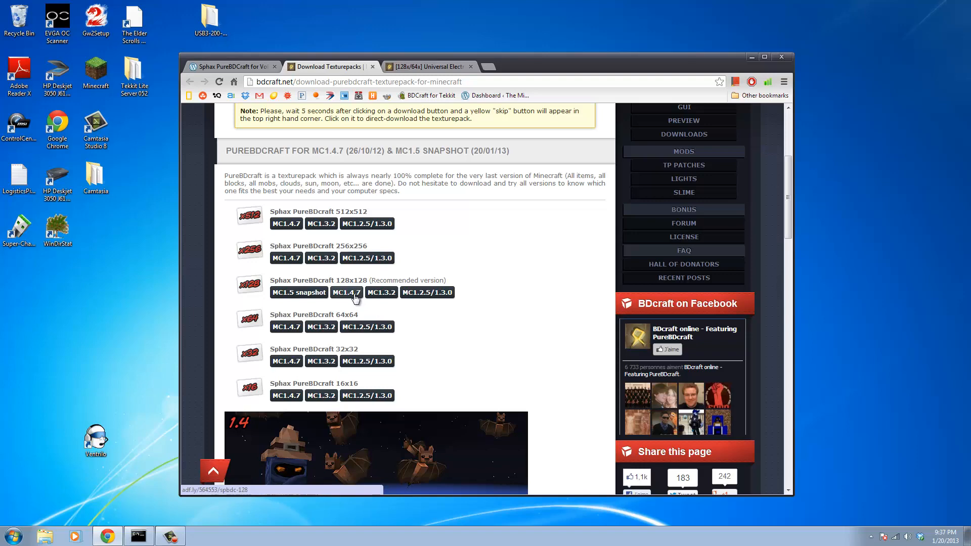
click(347, 292)
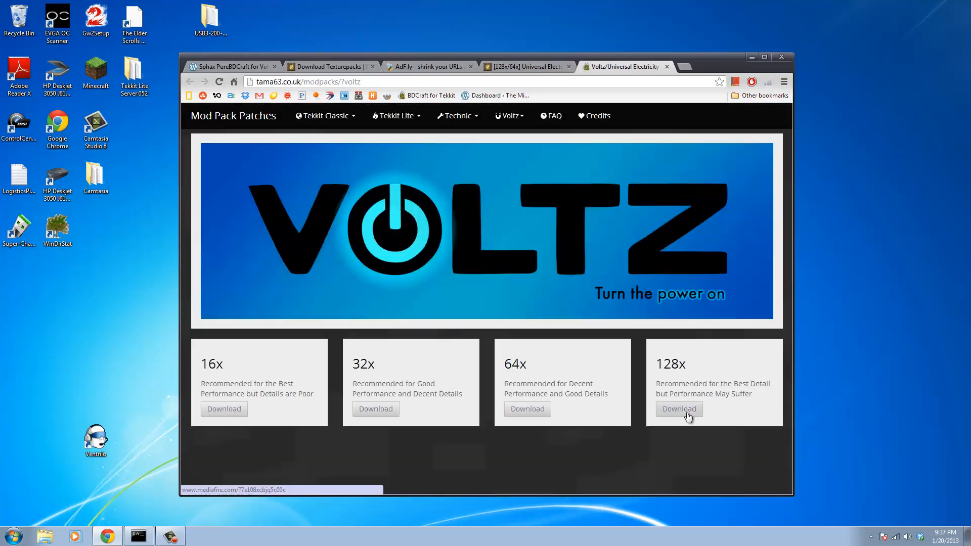
- Save the Voltz 1.1 128x patch zip from MediaFire and view it in Downloads
click(679, 408)
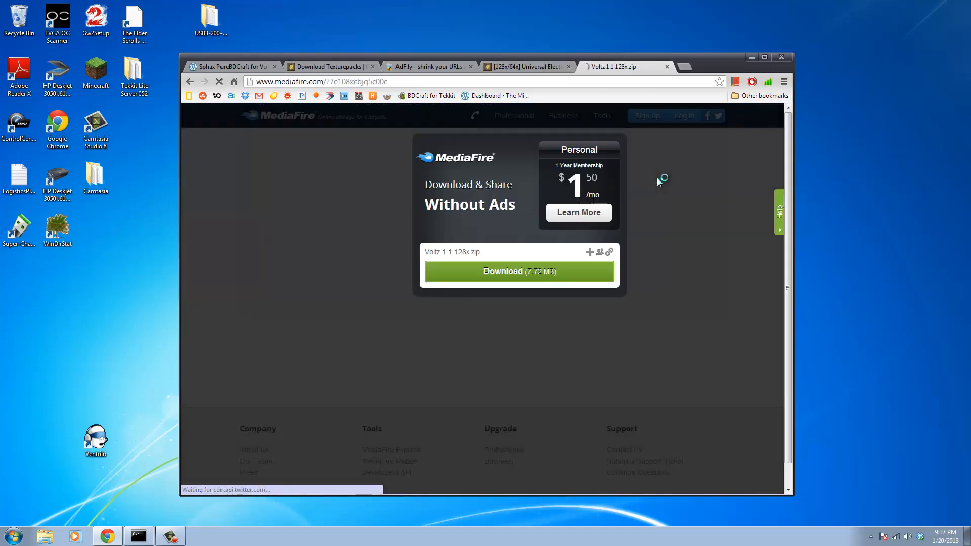
click(519, 271)
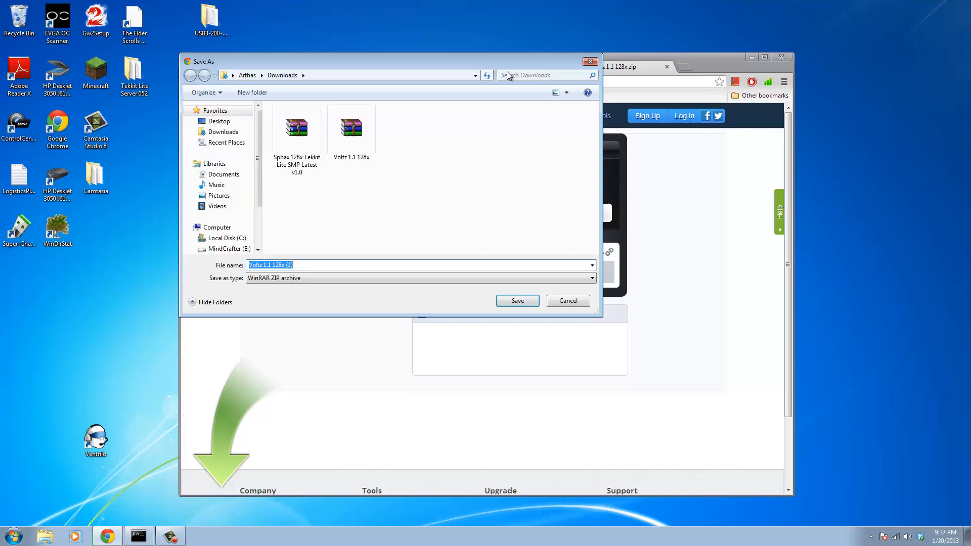
click(516, 300)
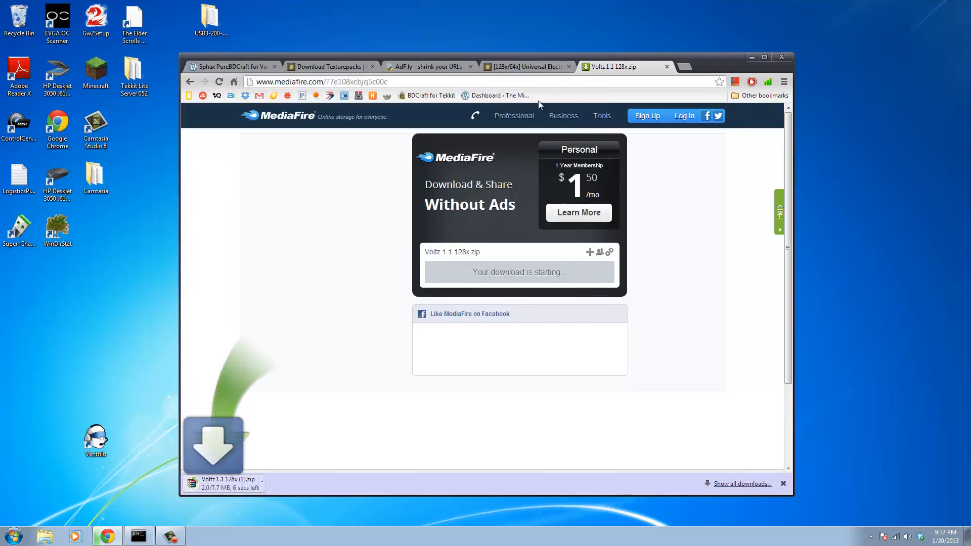
click(232, 66)
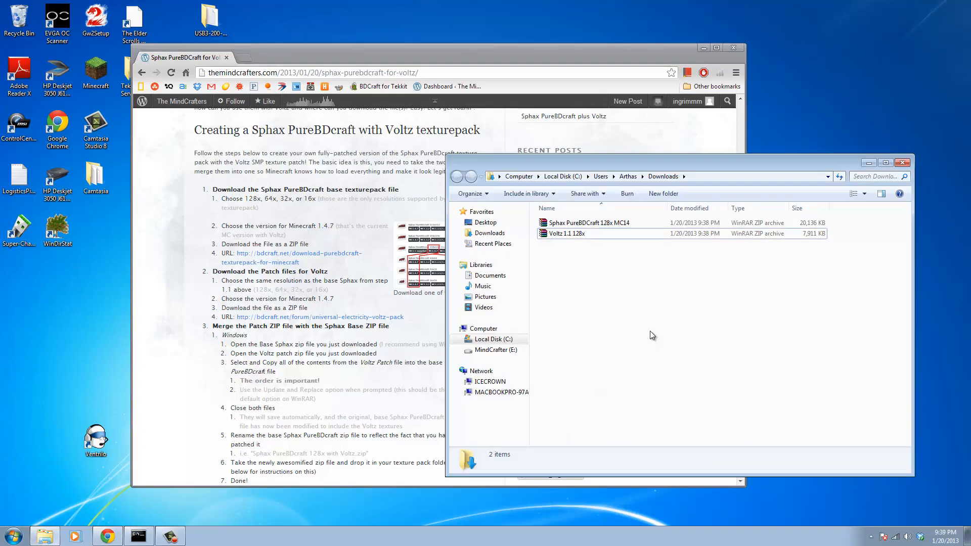
- Open the Sphax PureBDCraft 128x and Voltz 1.1 128x archives in WinRAR, dismissing license reminders
click(591, 223)
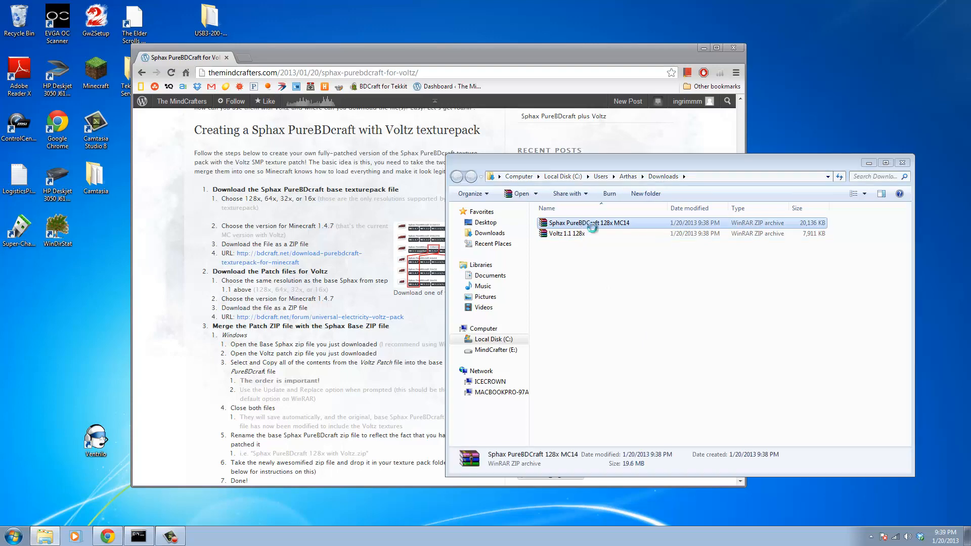
double_click(588, 222)
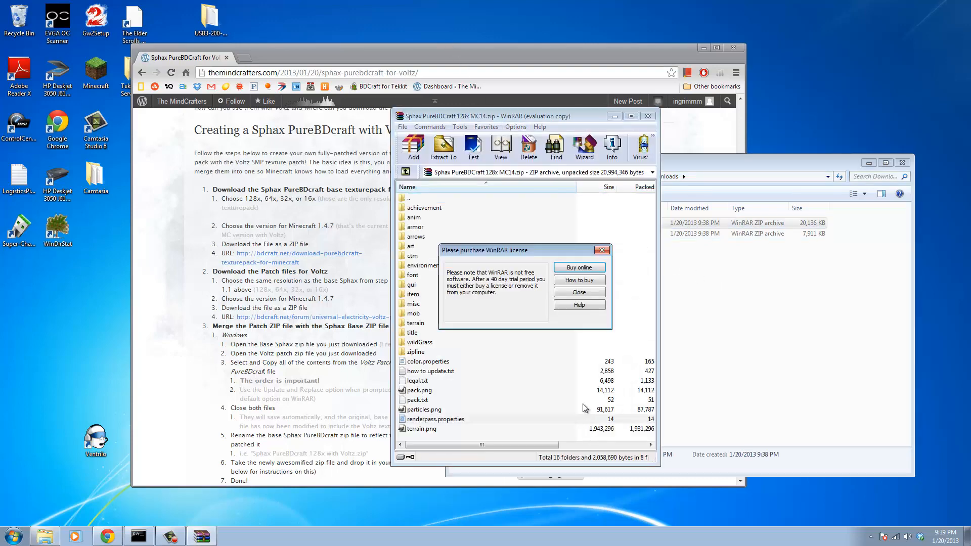
click(577, 292)
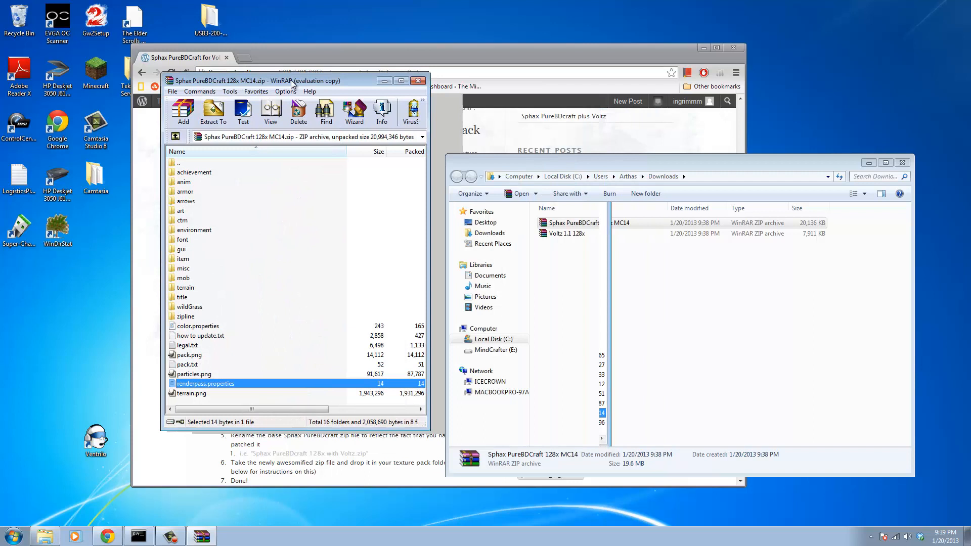
click(563, 234)
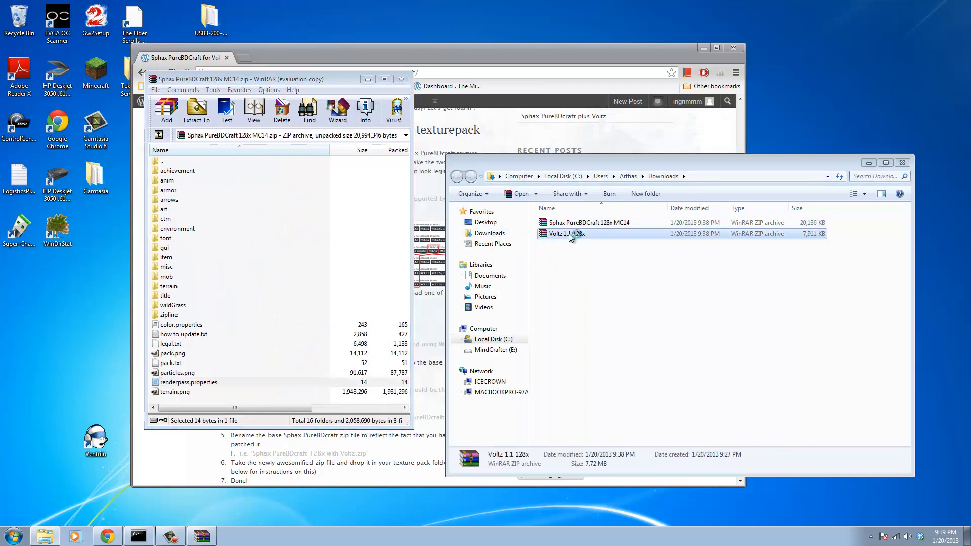
double_click(565, 234)
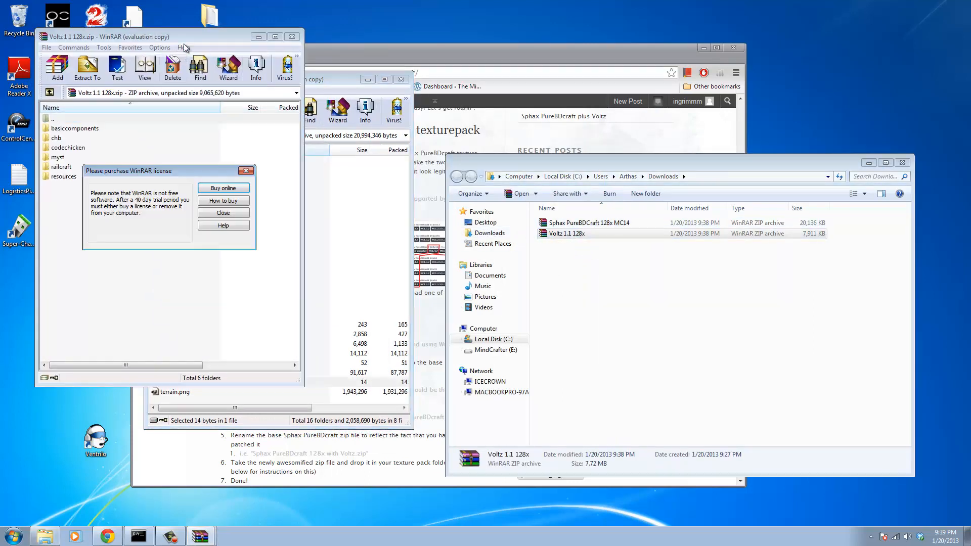
click(222, 213)
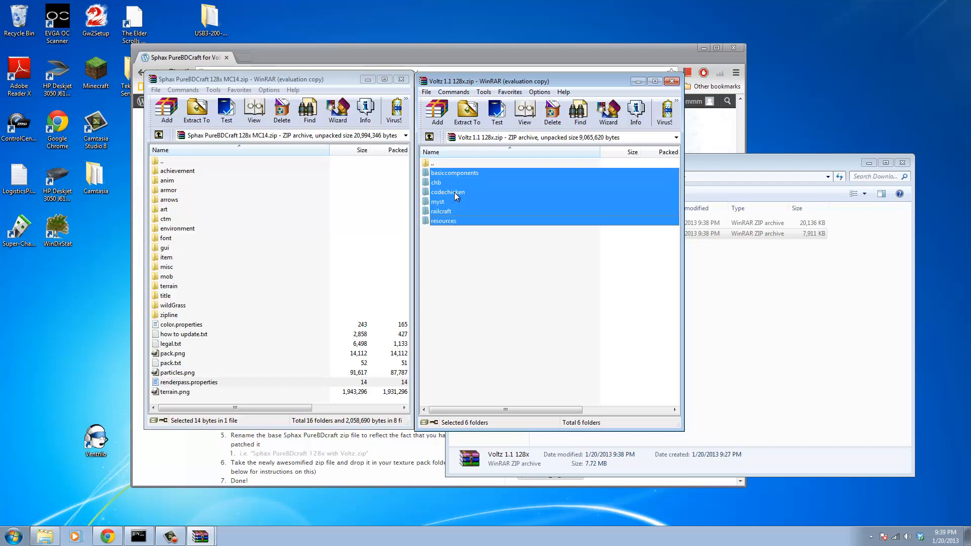
- Drop the Voltz folders into the Sphax archive, adding and replacing existing files
click(467, 112)
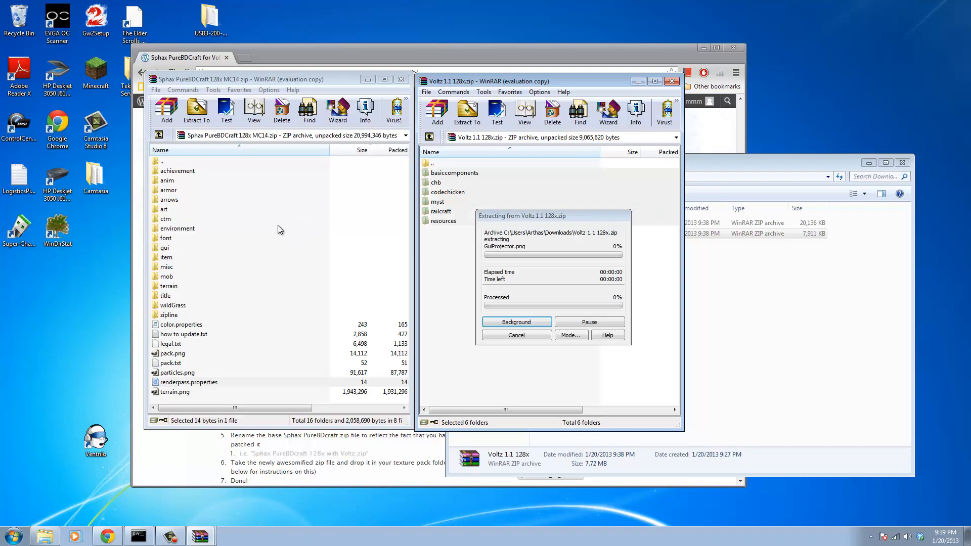
click(166, 110)
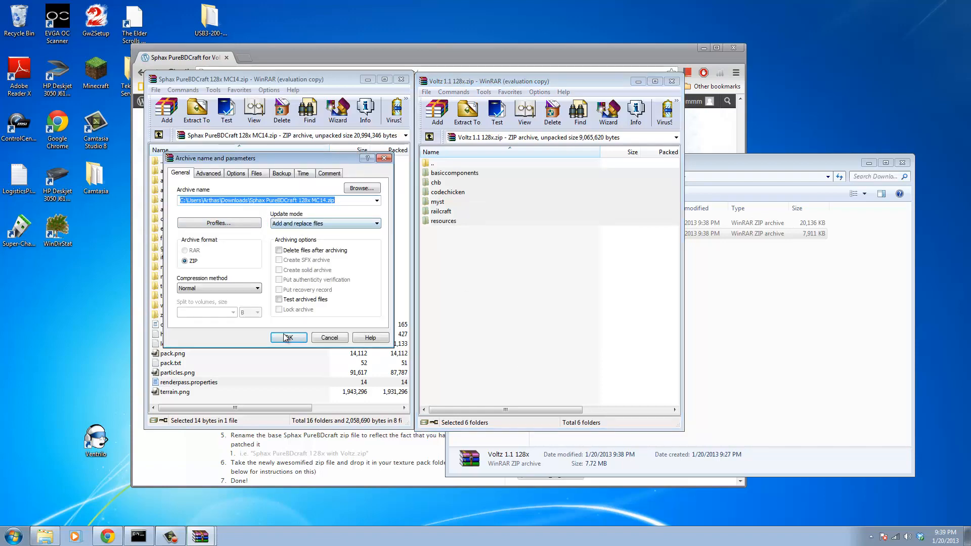
click(287, 337)
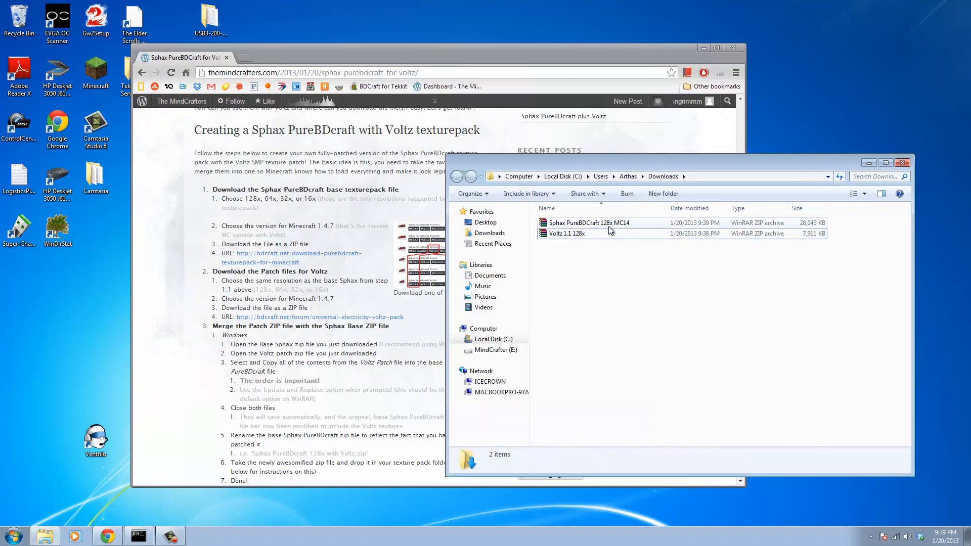
- Append 'with Voltz' to the merged Sphax PureBDCraft 128x MC14 archive's name
click(589, 222)
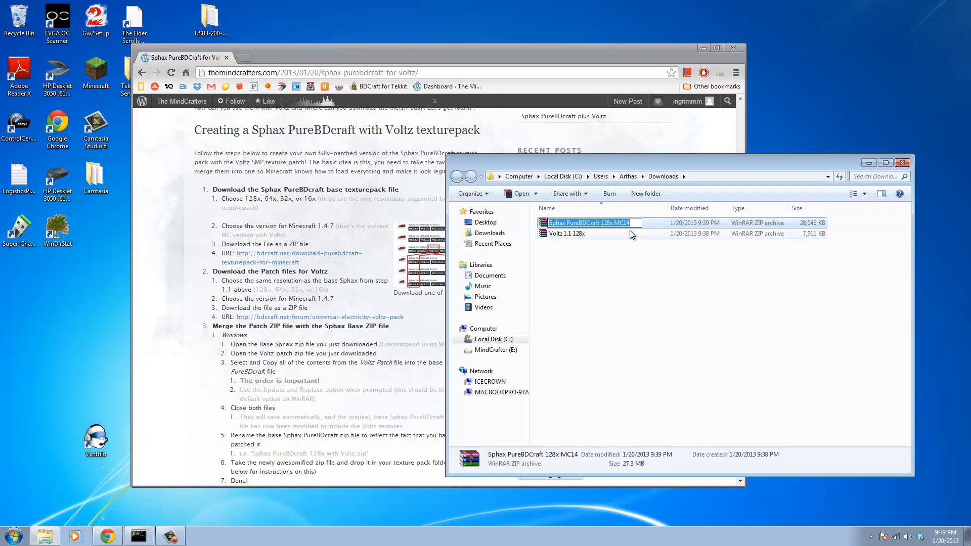
text(with)
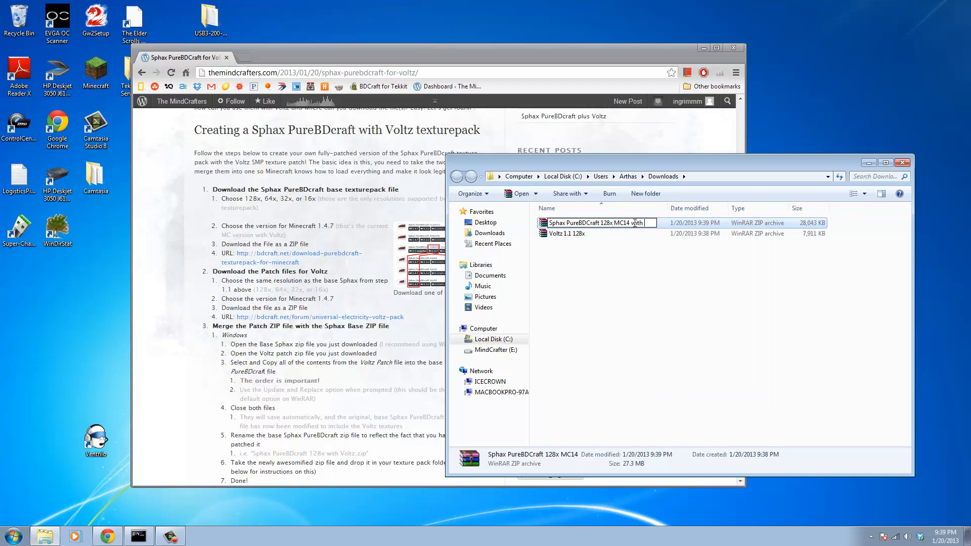
text(Voltz)
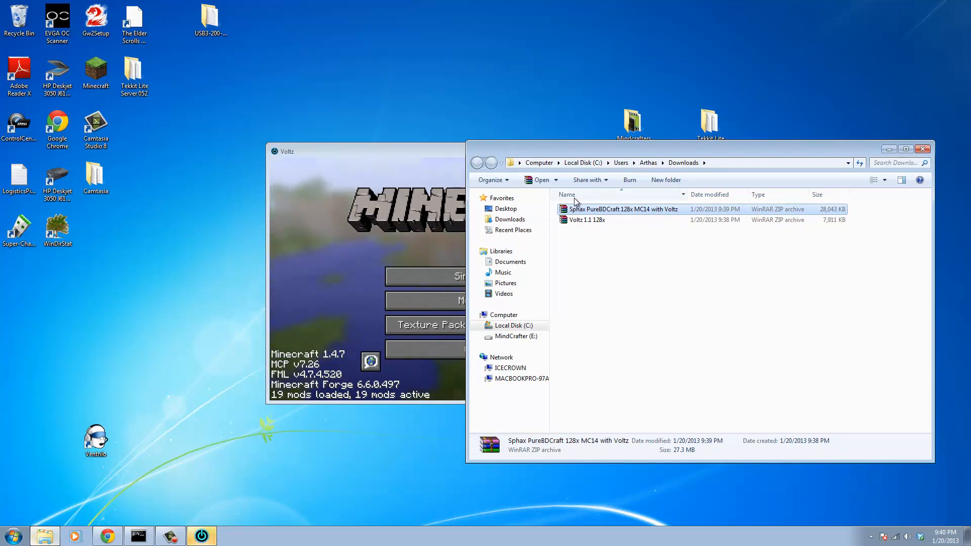
- Delete the Voltz 1.1 128x patch zip from Downloads
click(587, 220)
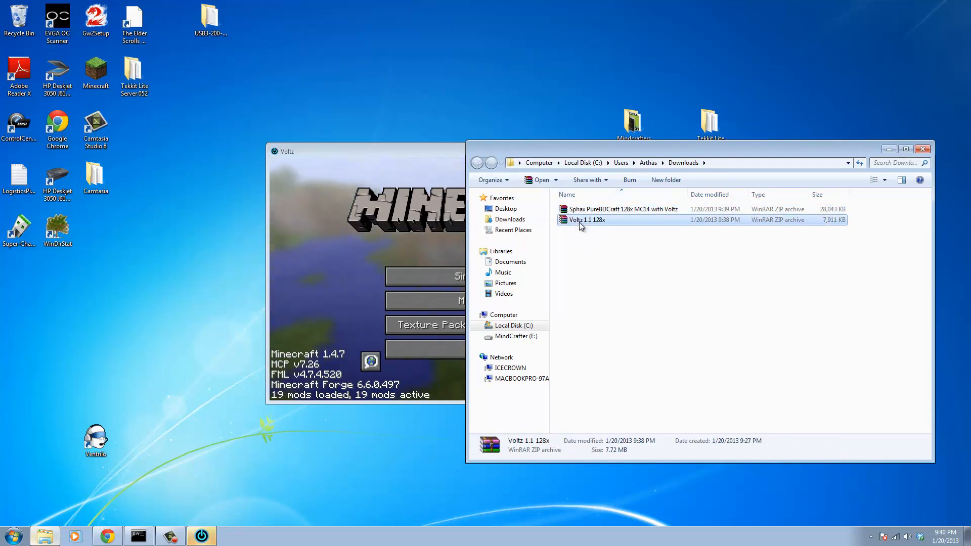
key(Delete)
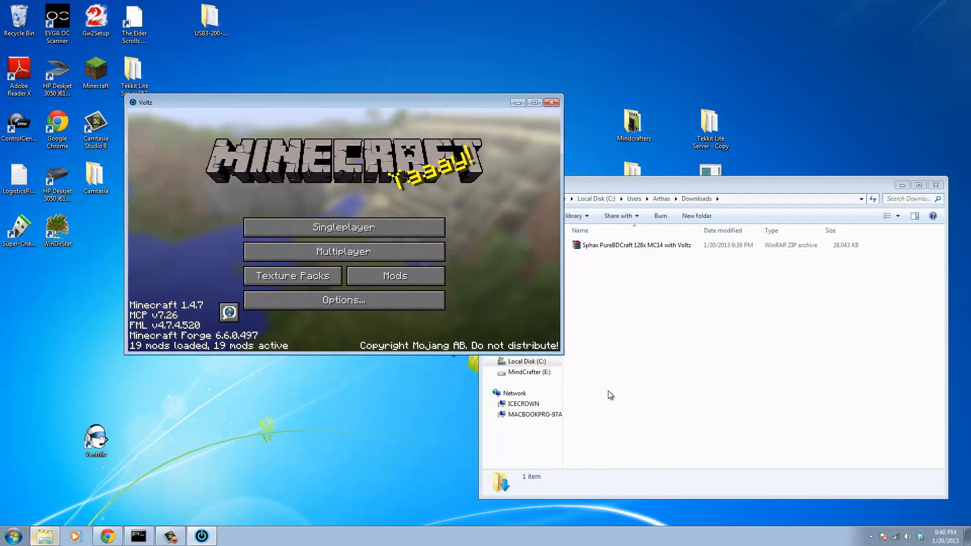
- Go from Voltz's Texture Packs screen to the texturepacks folder in Explorer
click(292, 276)
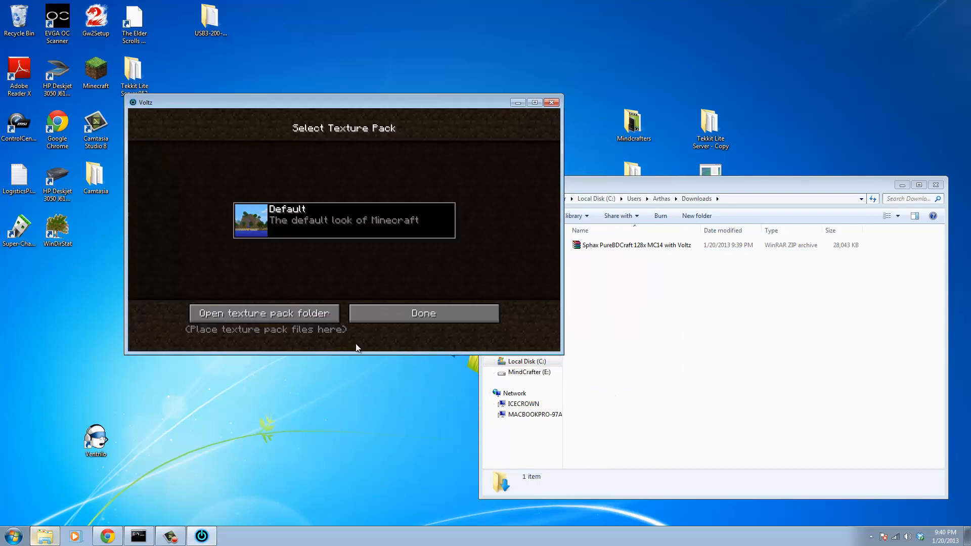
click(263, 312)
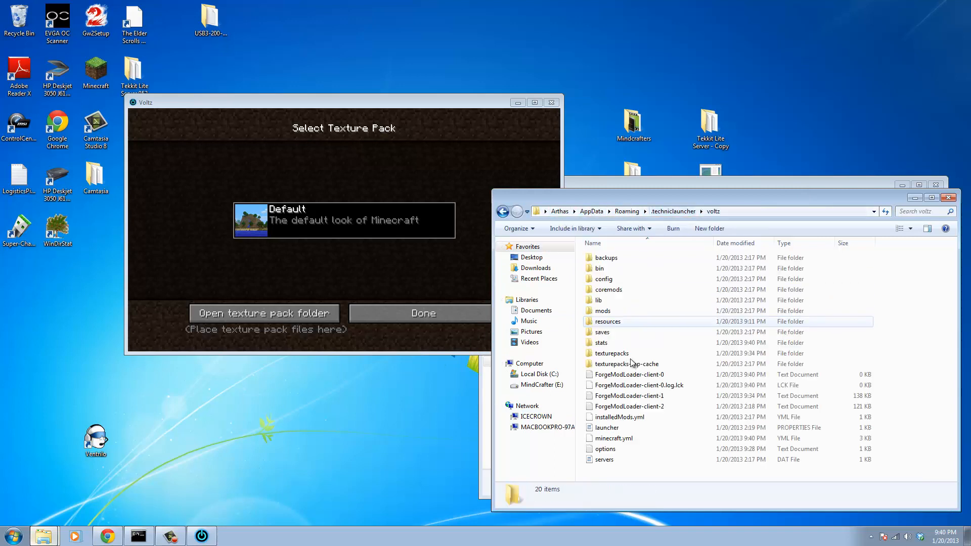
double_click(612, 353)
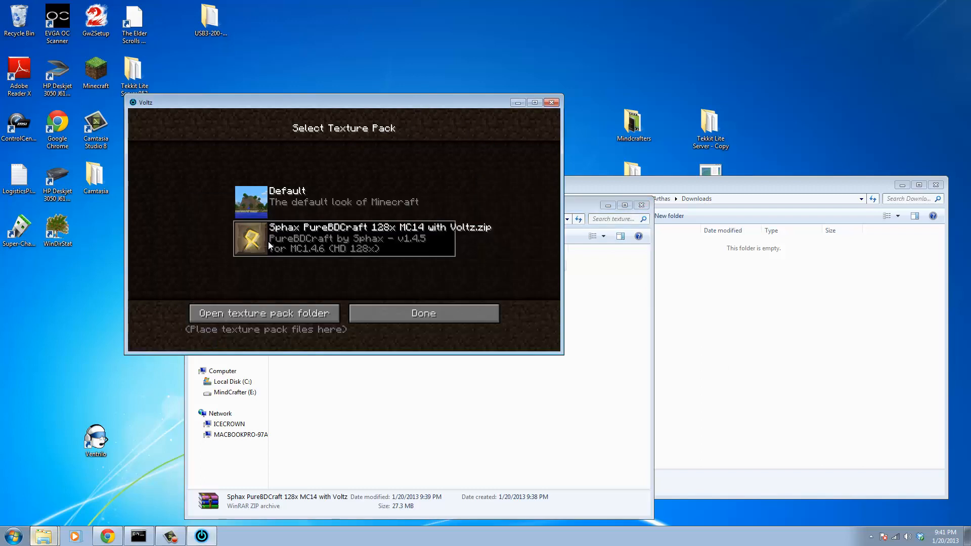
mouse_move(383, 238)
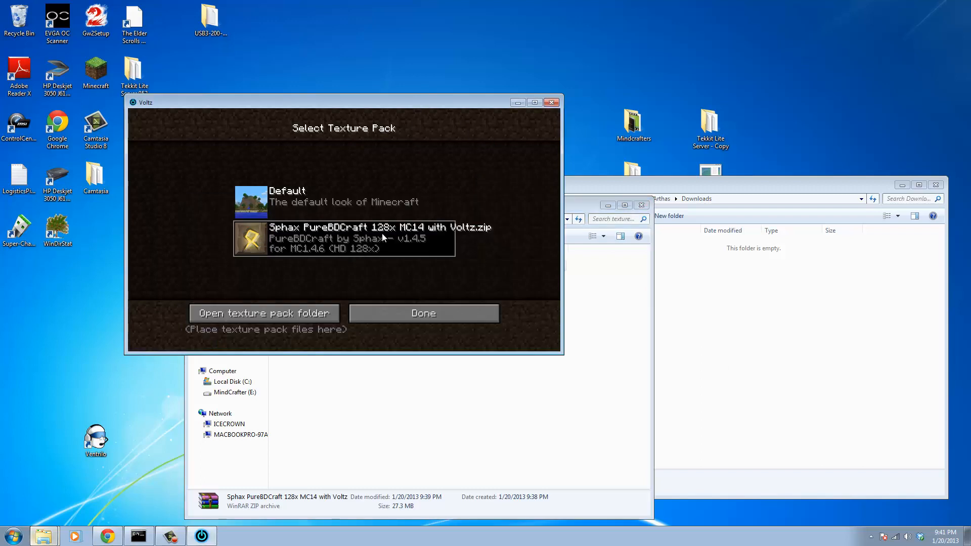
mouse_move(303, 259)
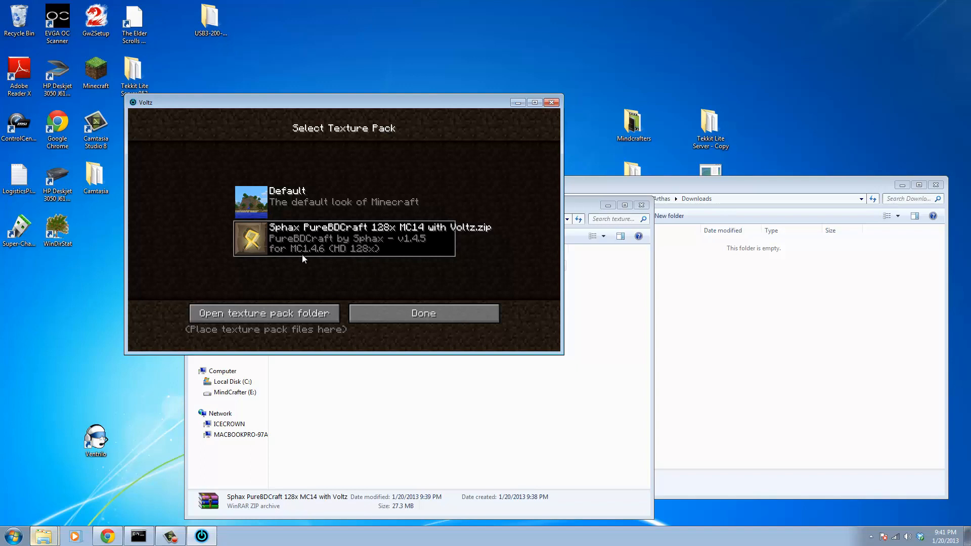
mouse_move(582, 316)
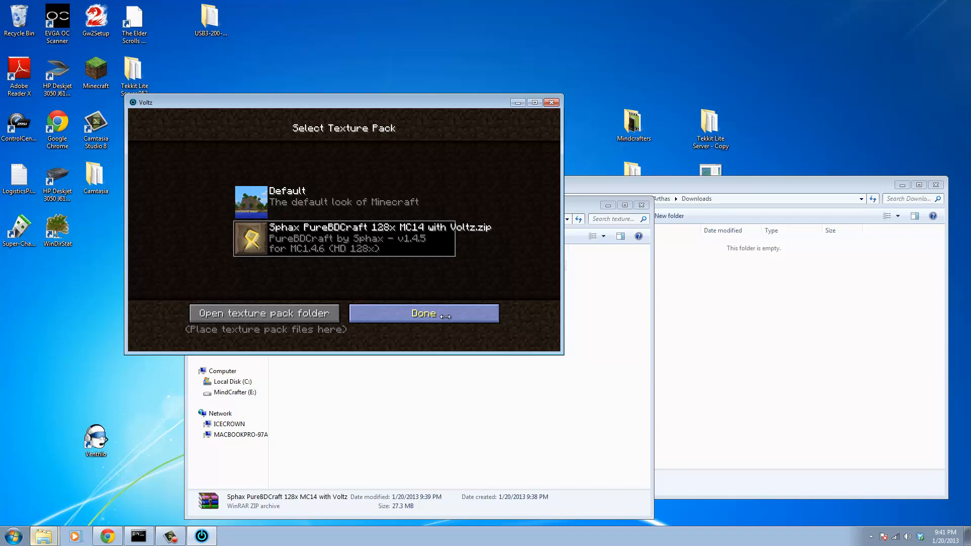
mouse_move(486, 309)
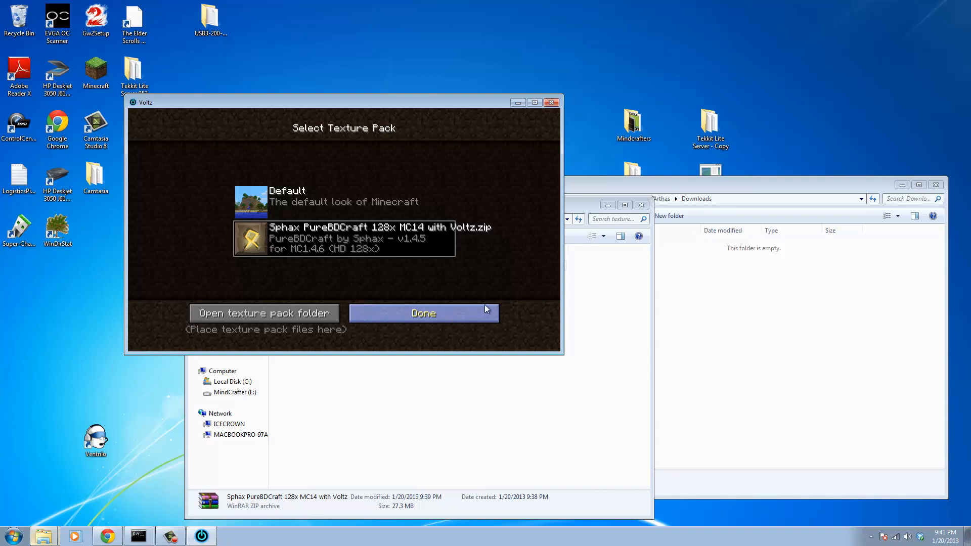
- Confirm the Sphax PureBDCraft 128x MC14 with Voltz pack with Done
click(424, 313)
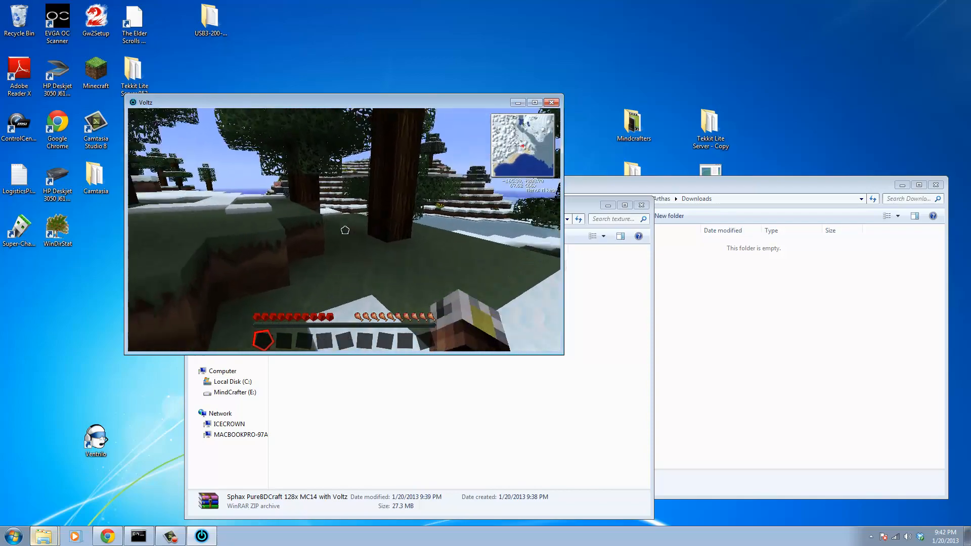